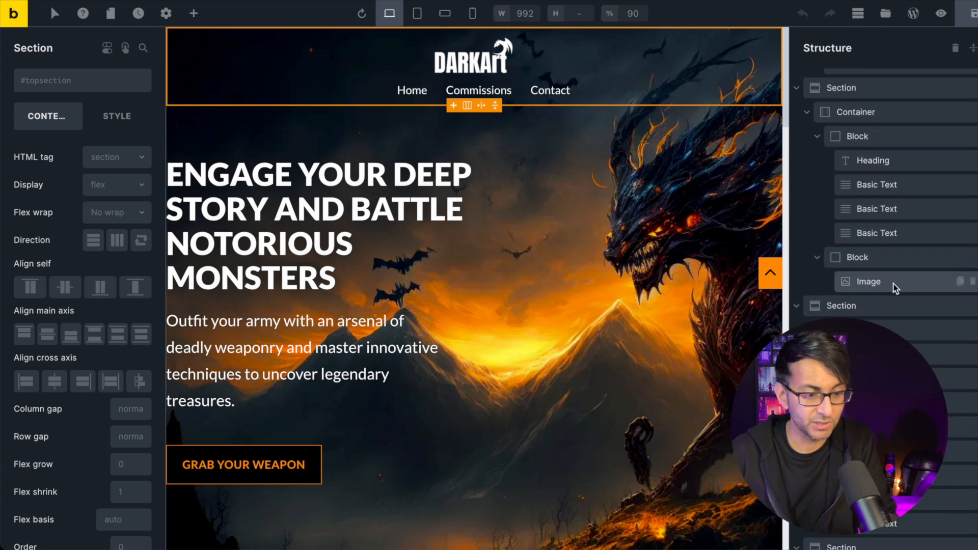
- Select the portrait image element in the second section to show its settings
click(867, 281)
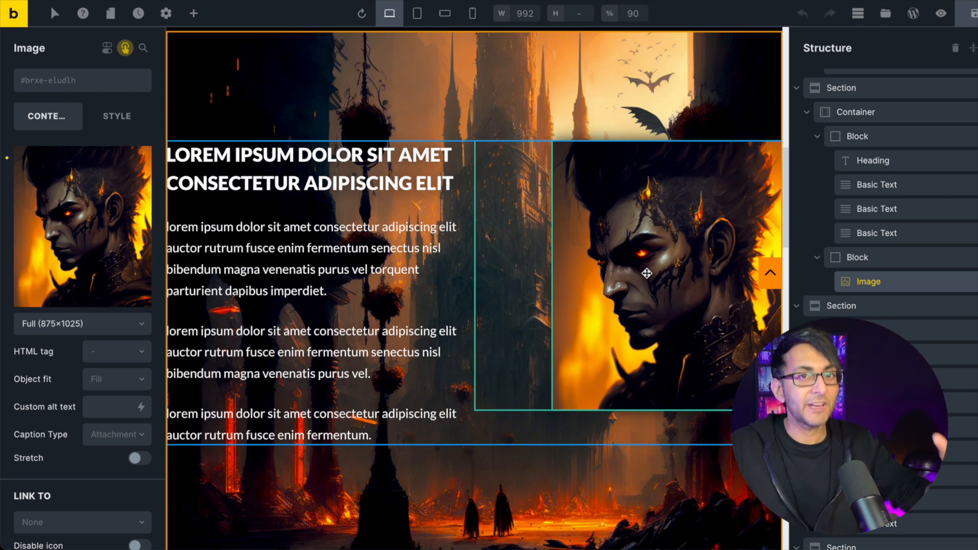
mouse_move(88, 317)
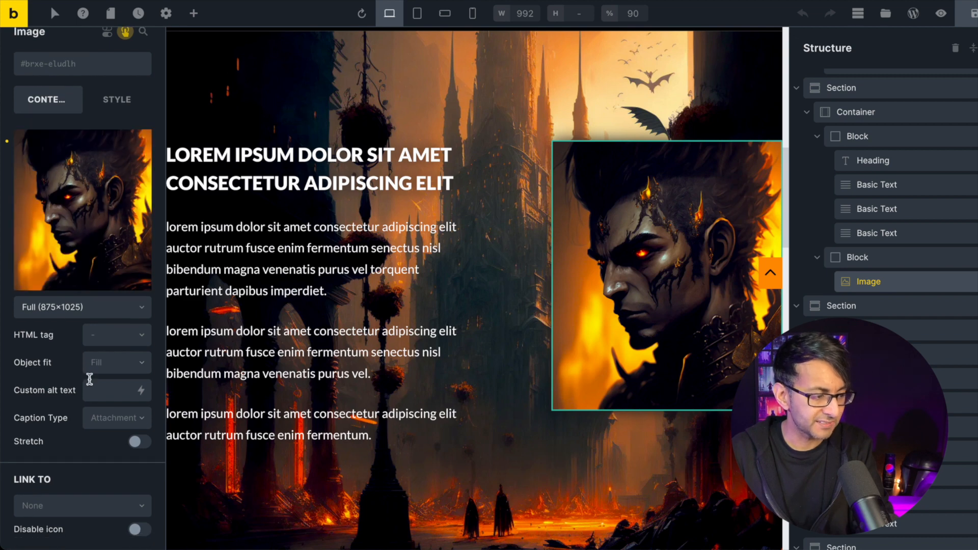
mouse_move(71, 412)
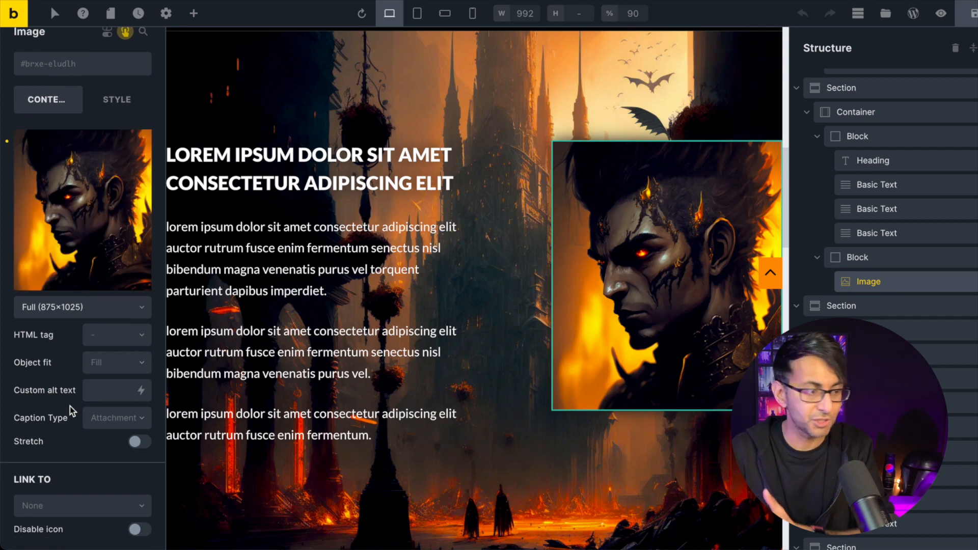
click(116, 100)
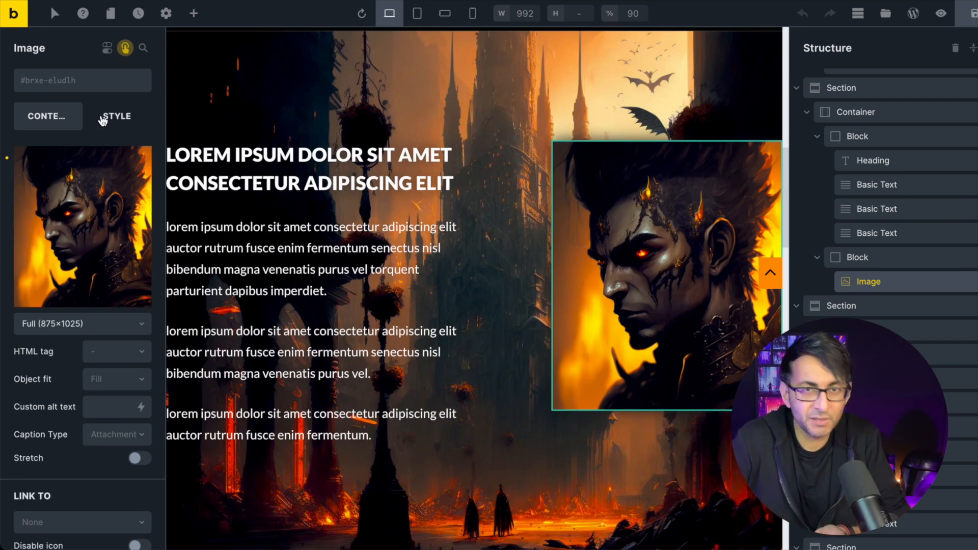
- Add a new empty interaction to the portrait image and bring up its trigger choices
scroll(down, 3)
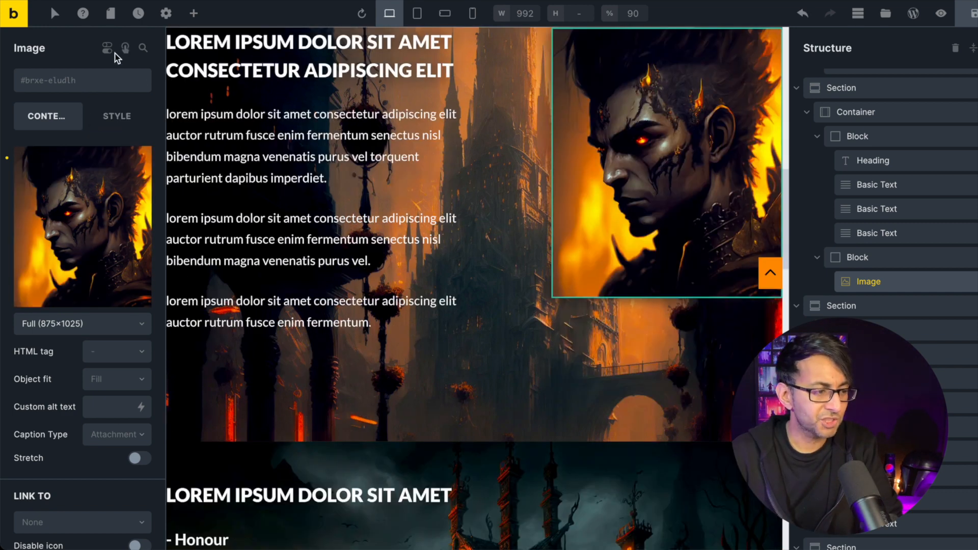
mouse_move(124, 47)
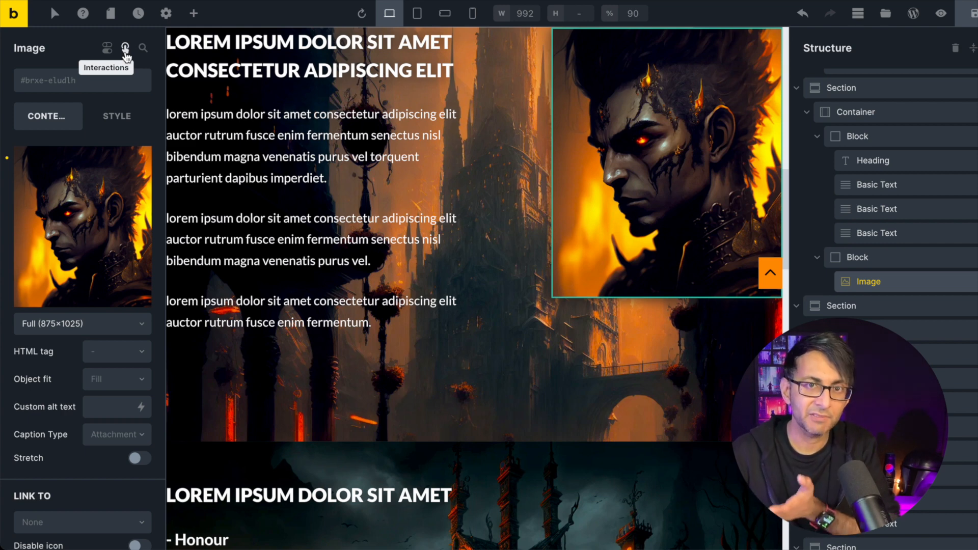
click(124, 49)
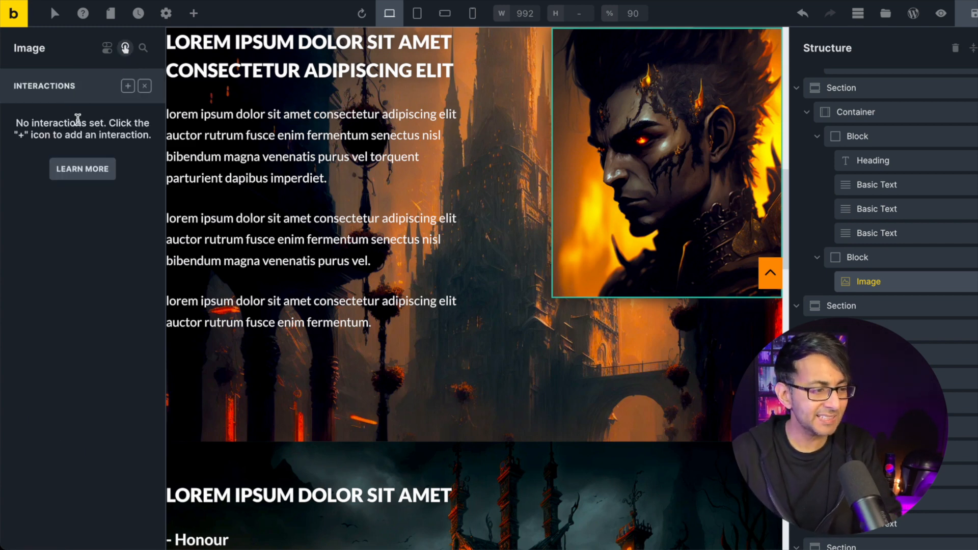
mouse_move(95, 151)
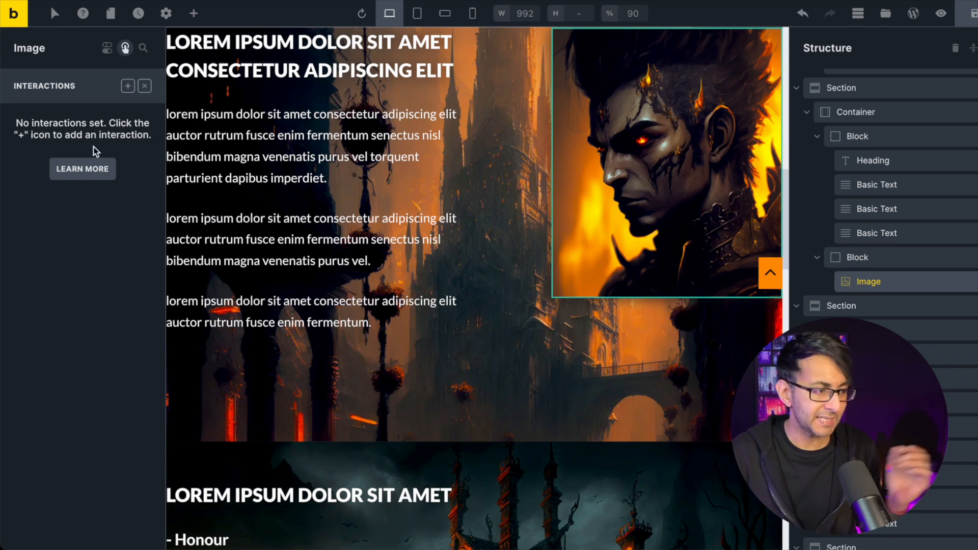
mouse_move(136, 104)
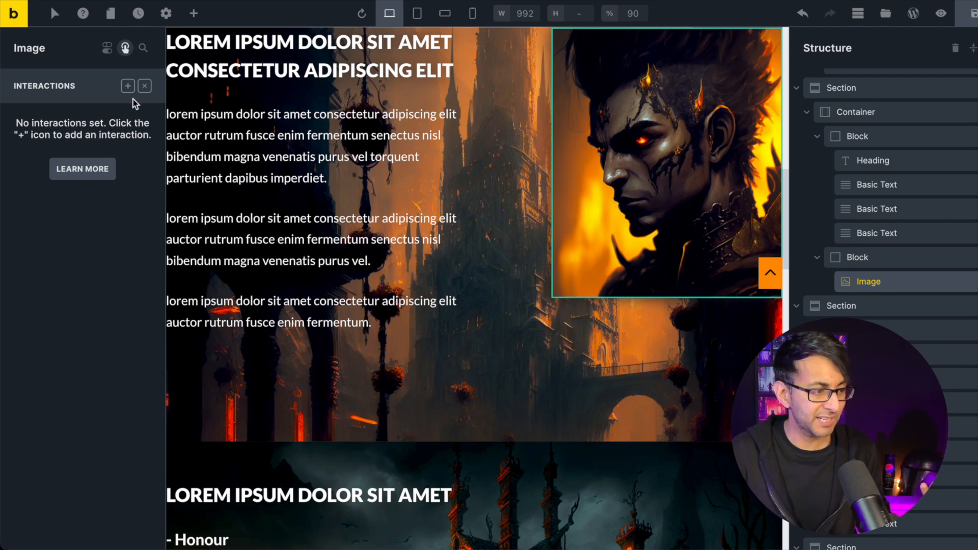
click(129, 86)
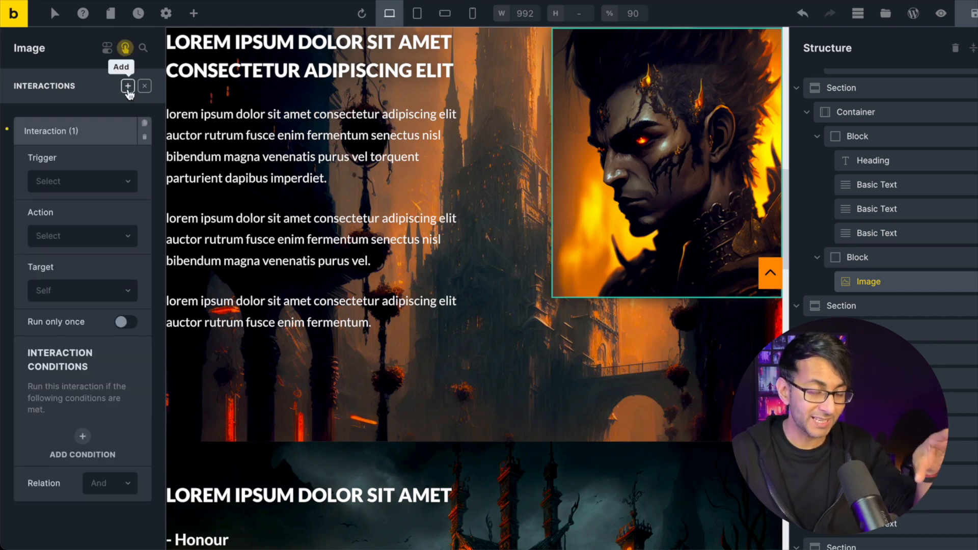
click(82, 181)
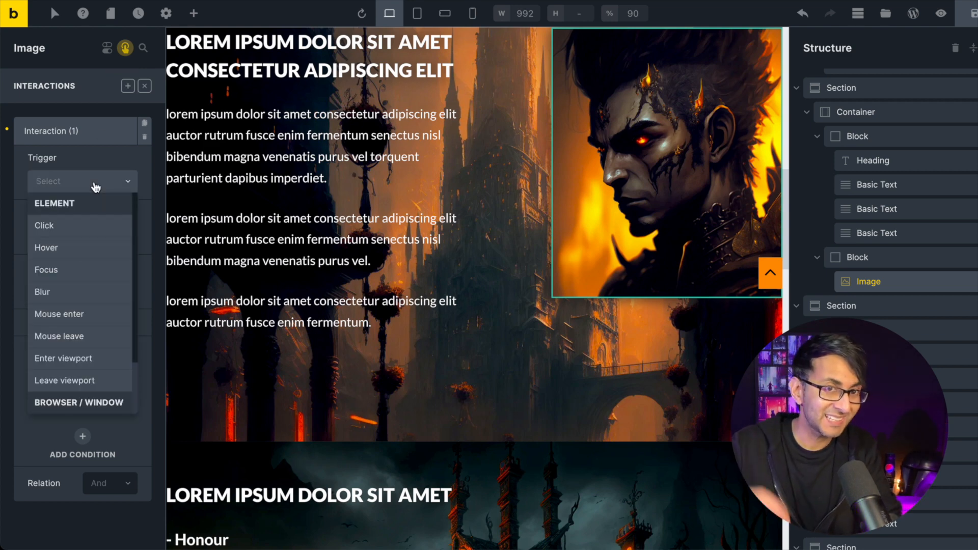
mouse_move(82, 357)
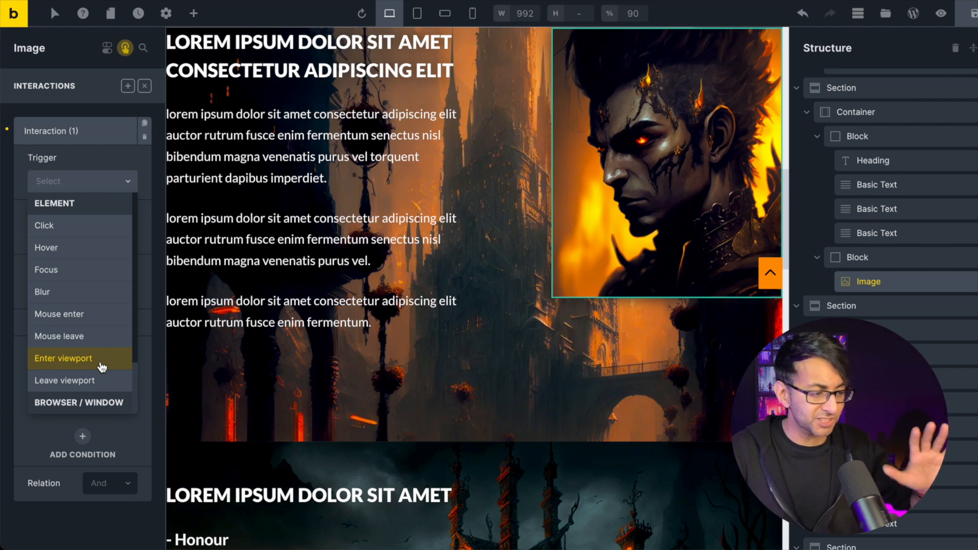
- Set trigger Enter viewport, action Start animation, and search the animations for 'fadein'
click(63, 358)
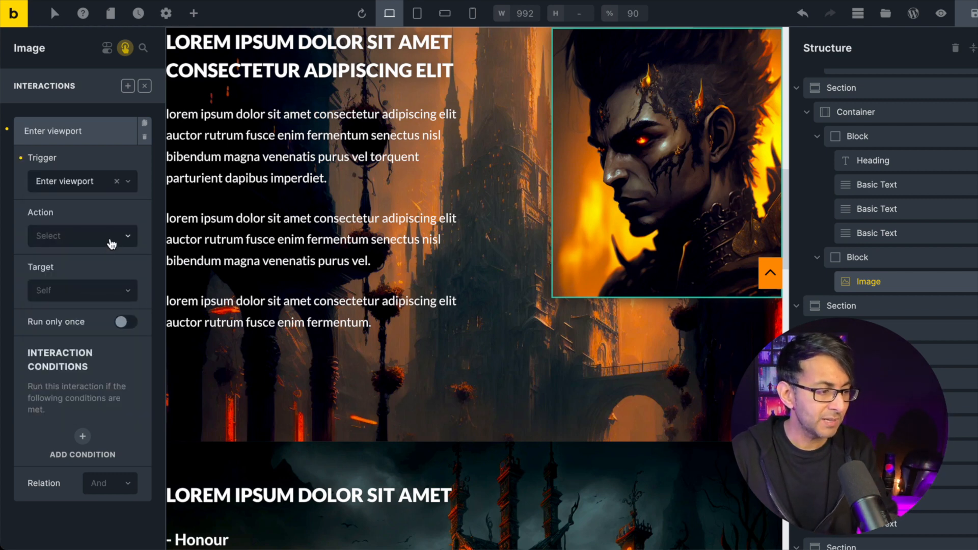
click(81, 236)
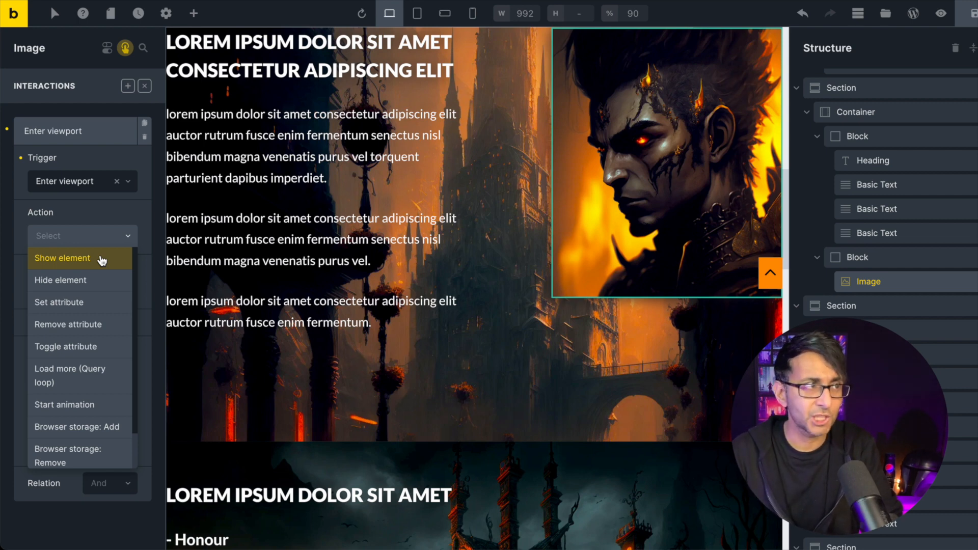
click(64, 405)
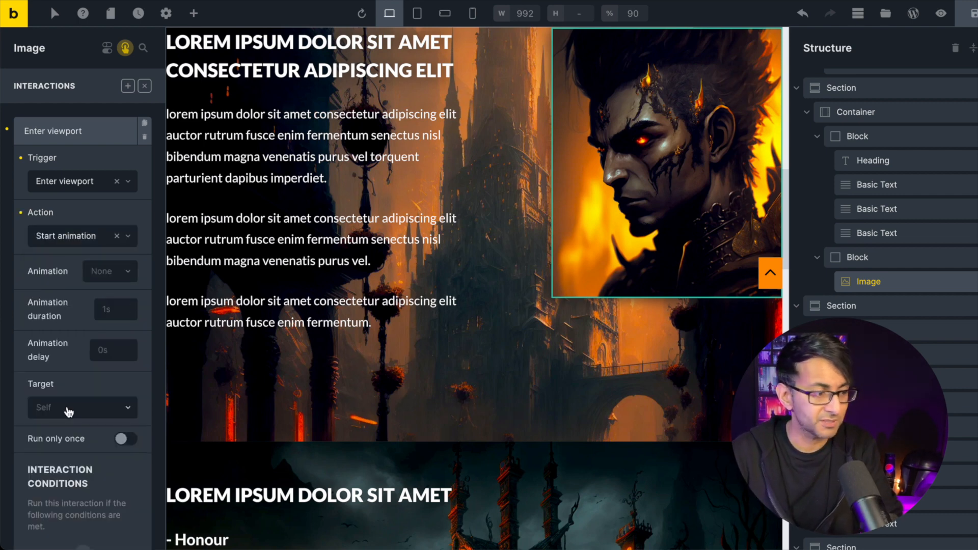
click(109, 271)
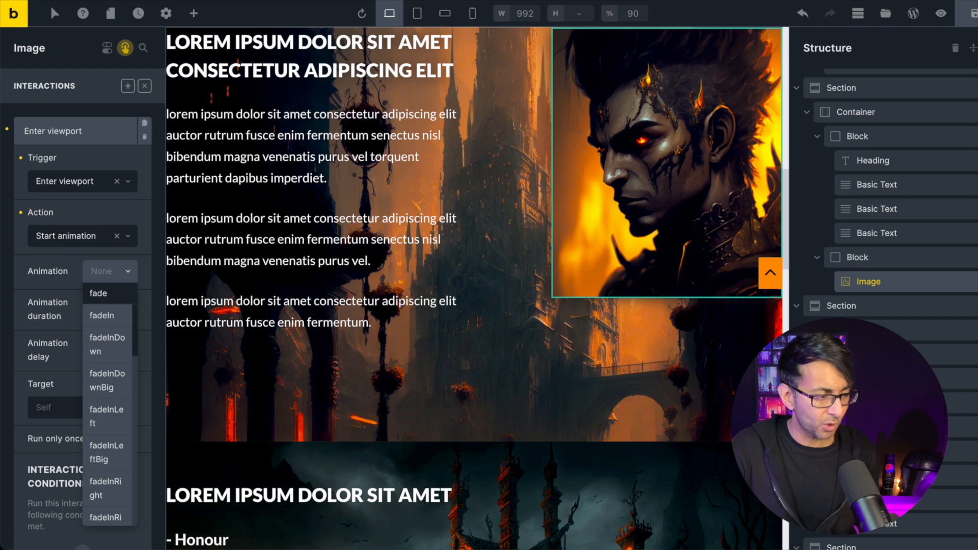
text(fadeinu)
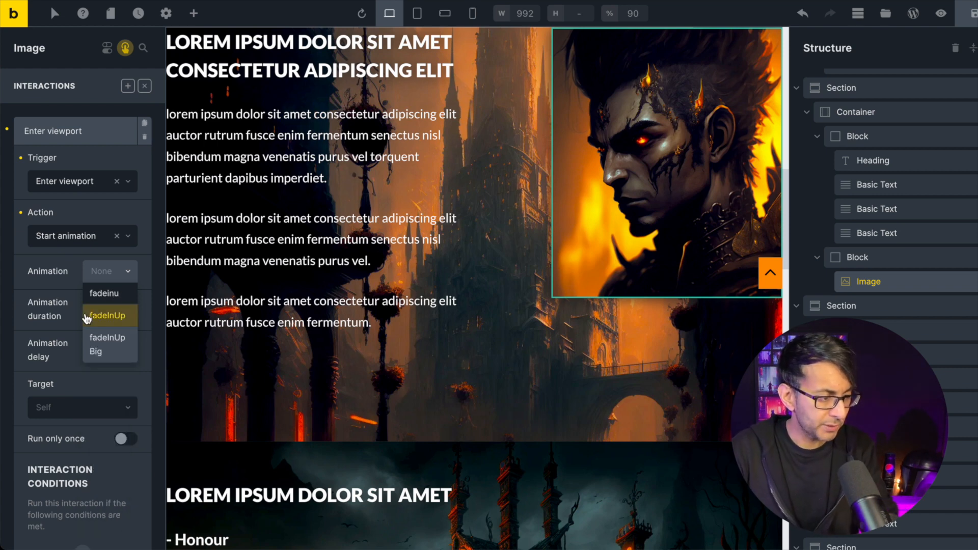
- Choose fadeInUp with 1.5s duration, 0.25s delay, and Run only once enabled
click(107, 314)
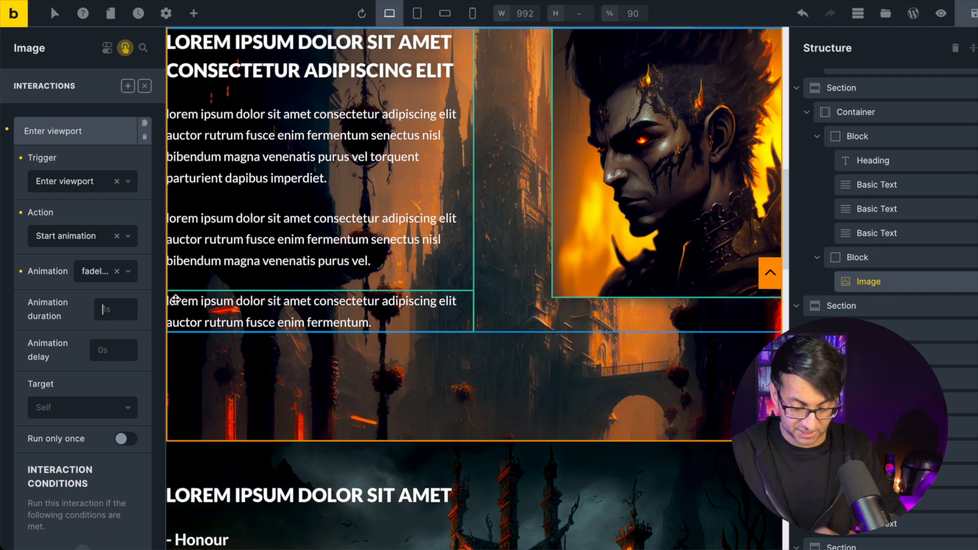
text(1.5s)
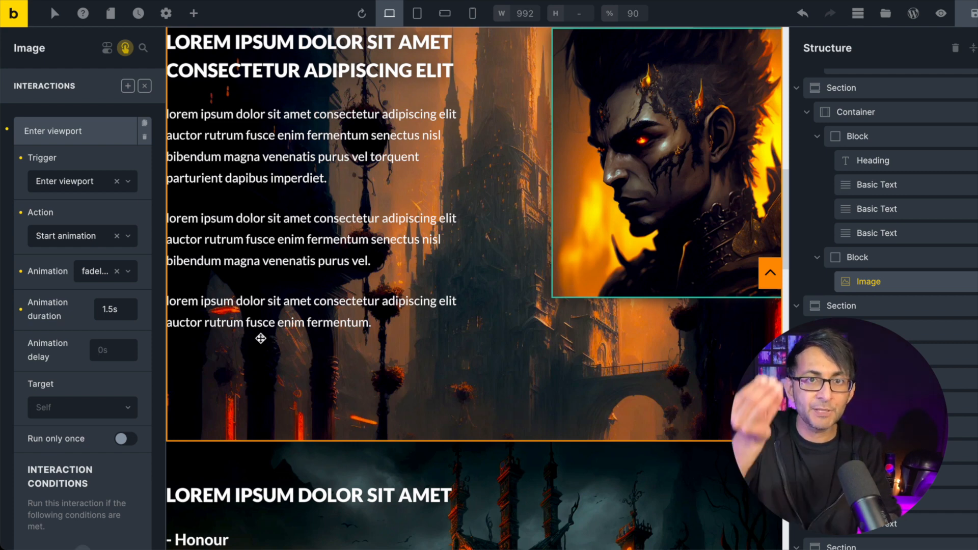
text(0.25s)
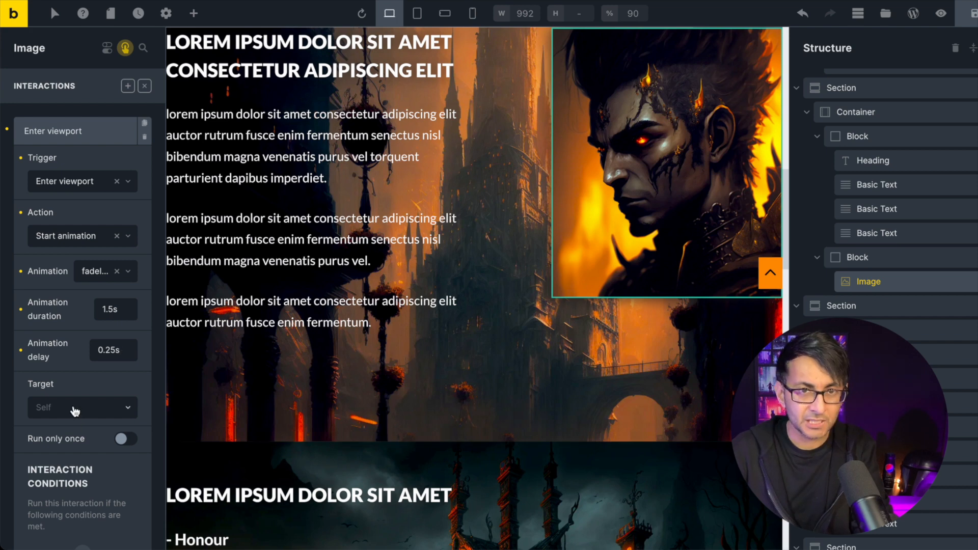
click(124, 438)
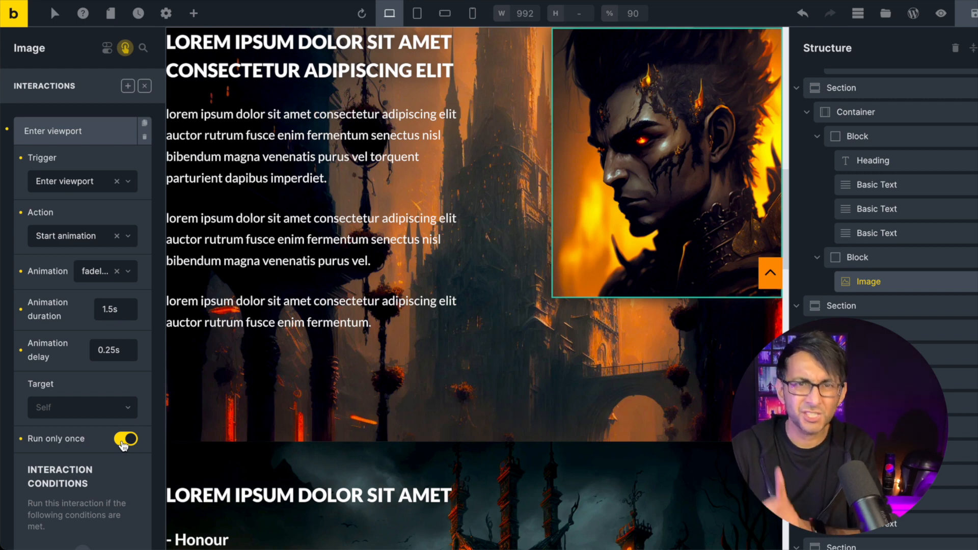
- Scroll the live page down to the portrait image beside the lorem ipsum text to watch it fade in
scroll(down, 3)
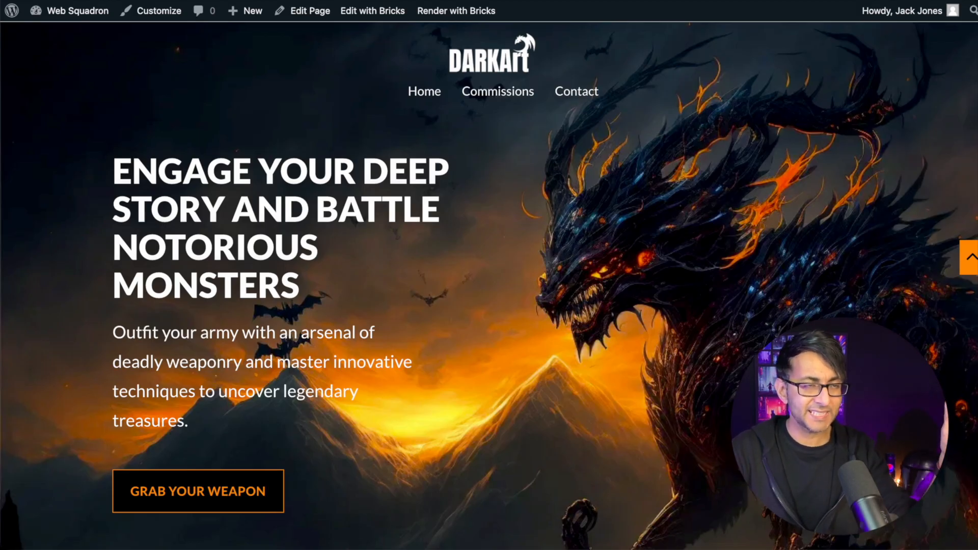
scroll(down, 3)
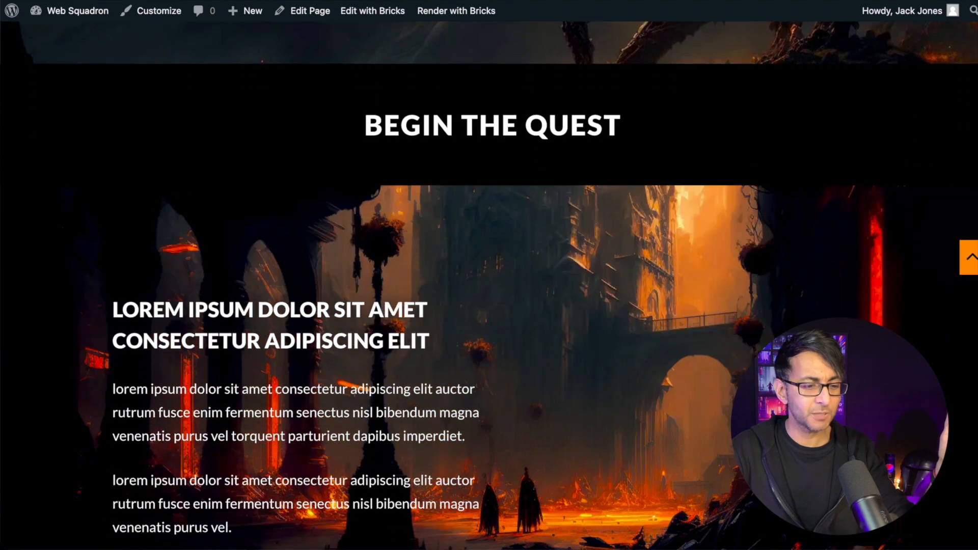
scroll(down, 3)
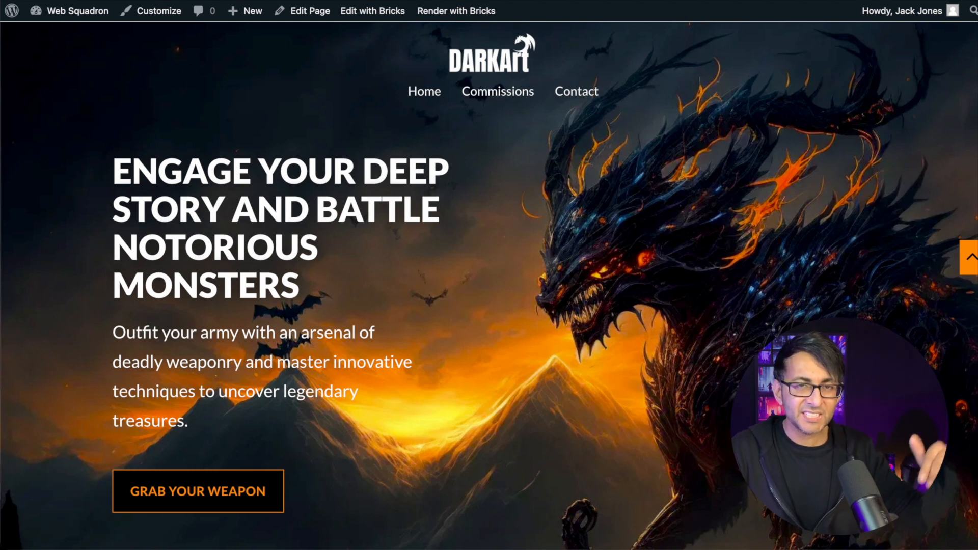
scroll(down, 3)
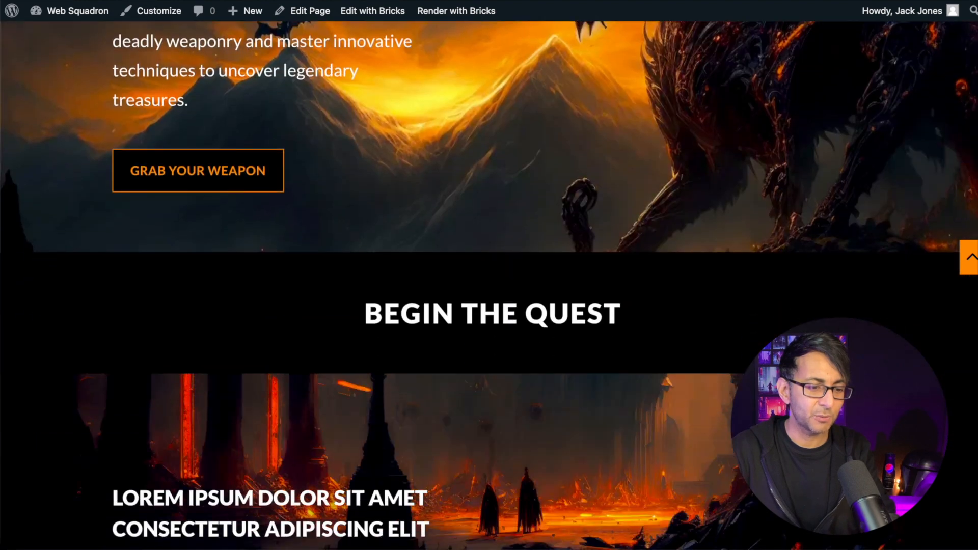
scroll(down, 3)
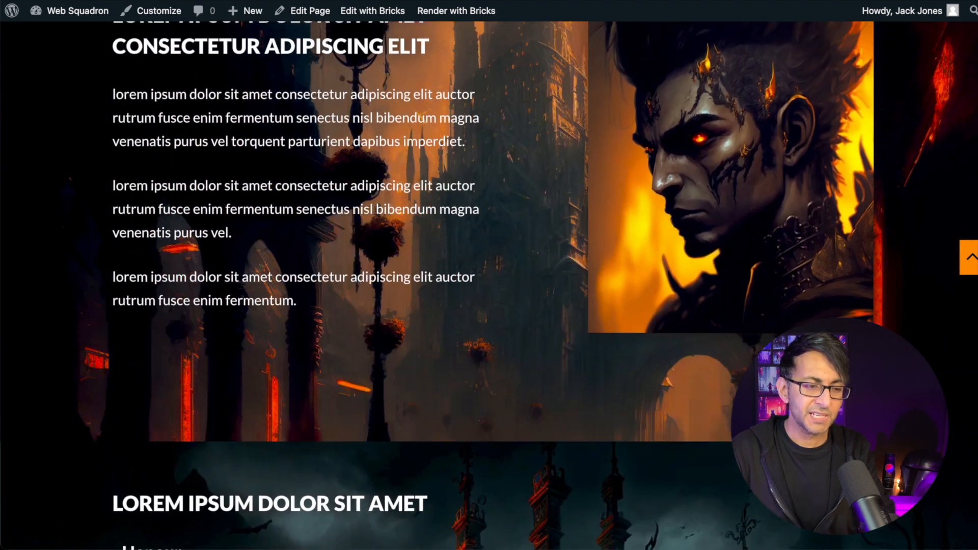
scroll(up, 3)
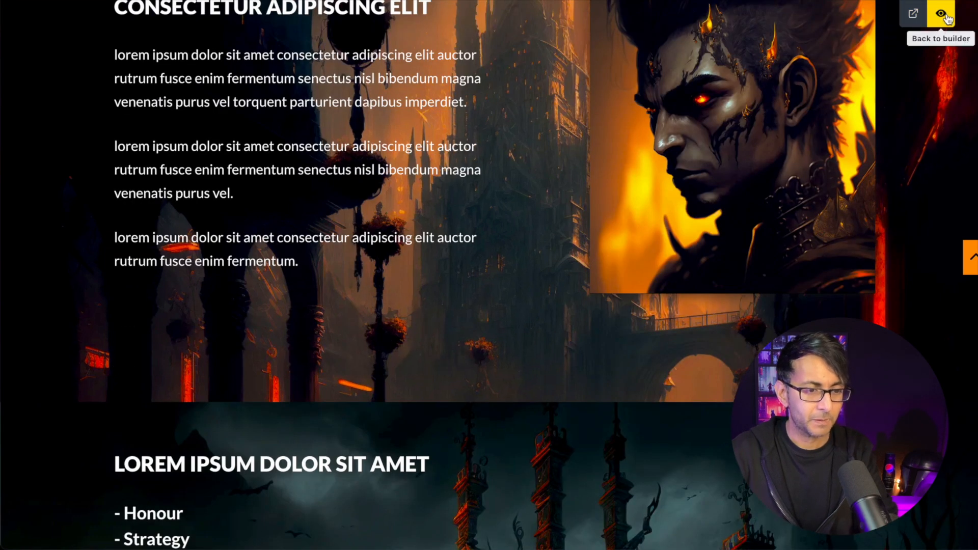
- Back in the builder, add an Enter viewport interaction to the middle lorem ipsum paragraph
click(941, 13)
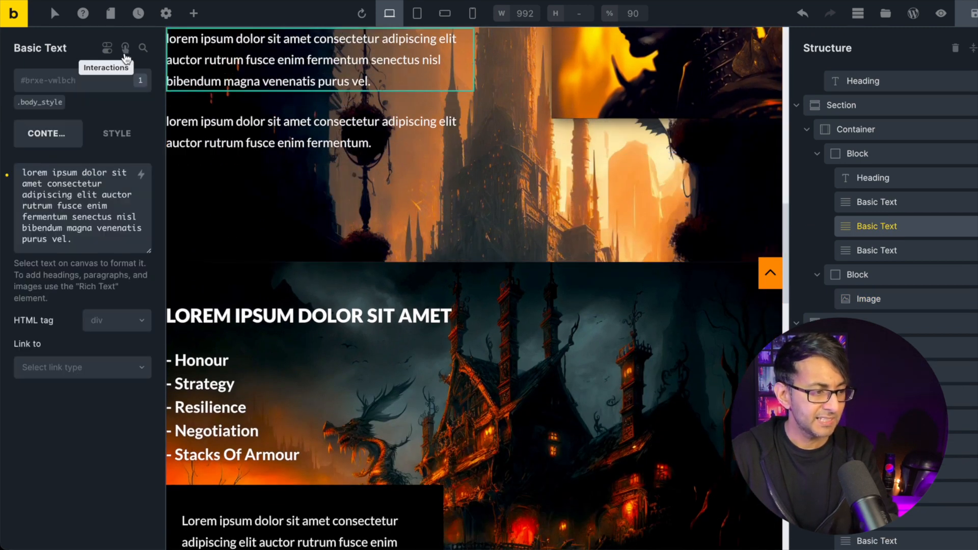
click(124, 48)
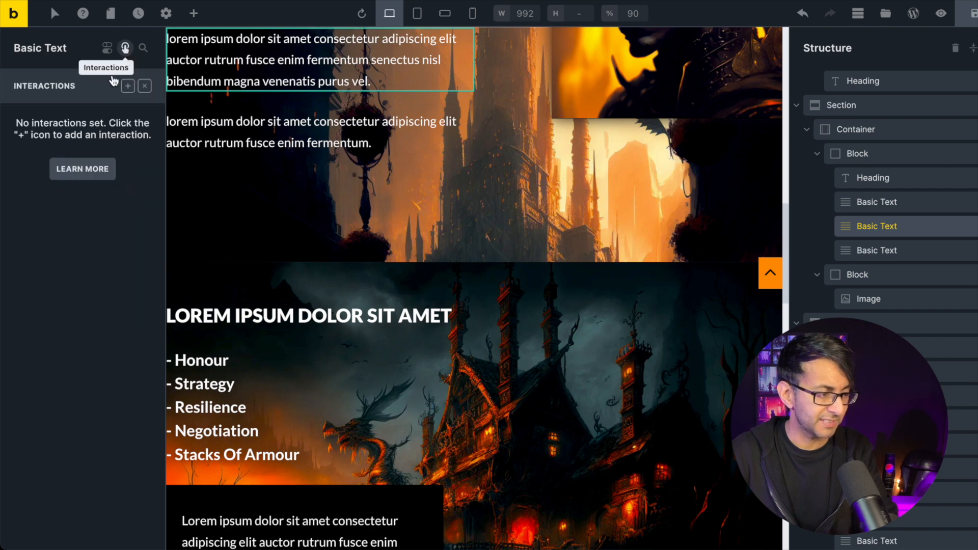
click(128, 85)
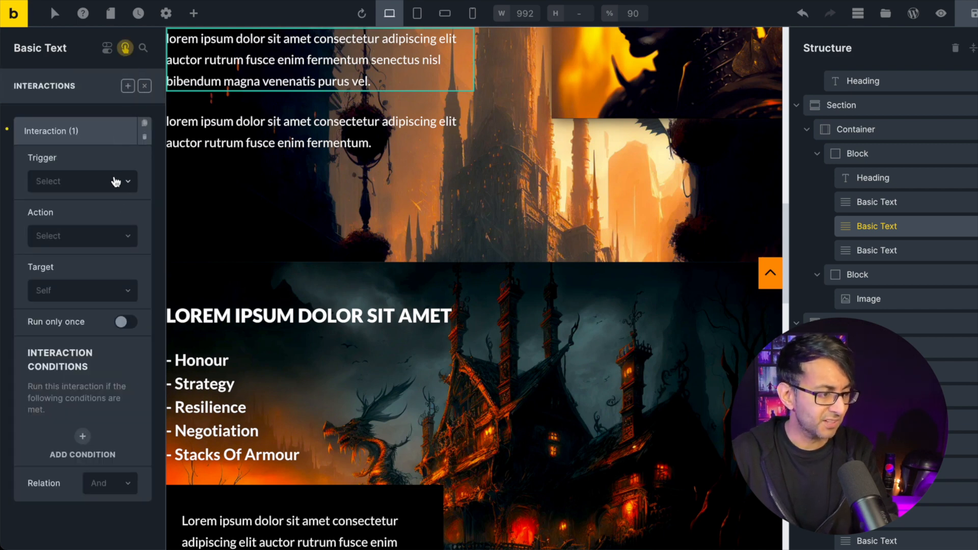
click(82, 181)
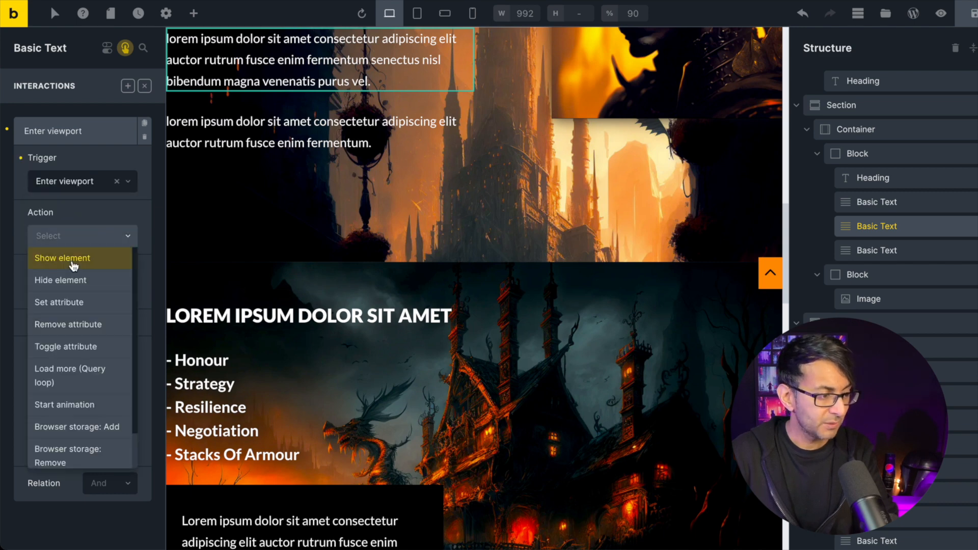
- Make it start a slideIn animation lasting 4s with a 1s delay
click(63, 405)
text(slidein)
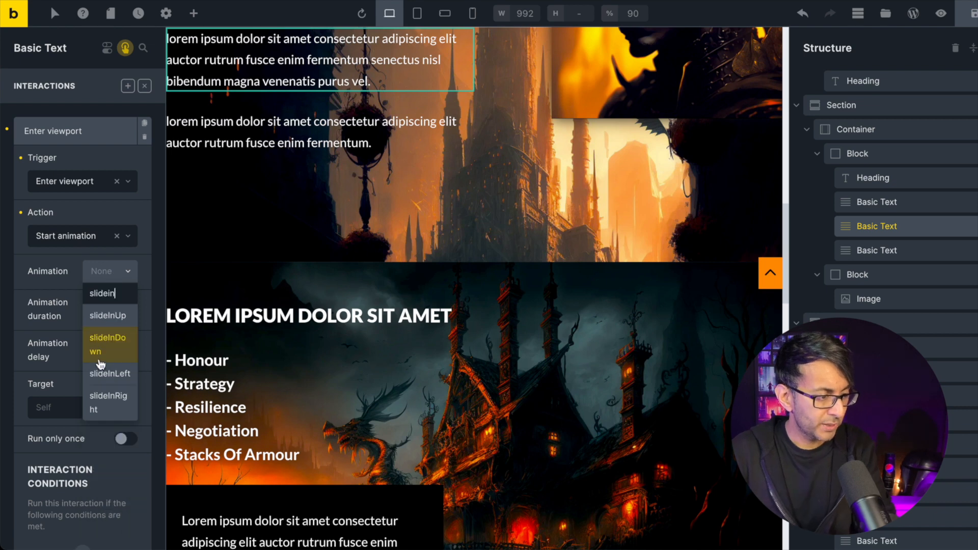
click(100, 343)
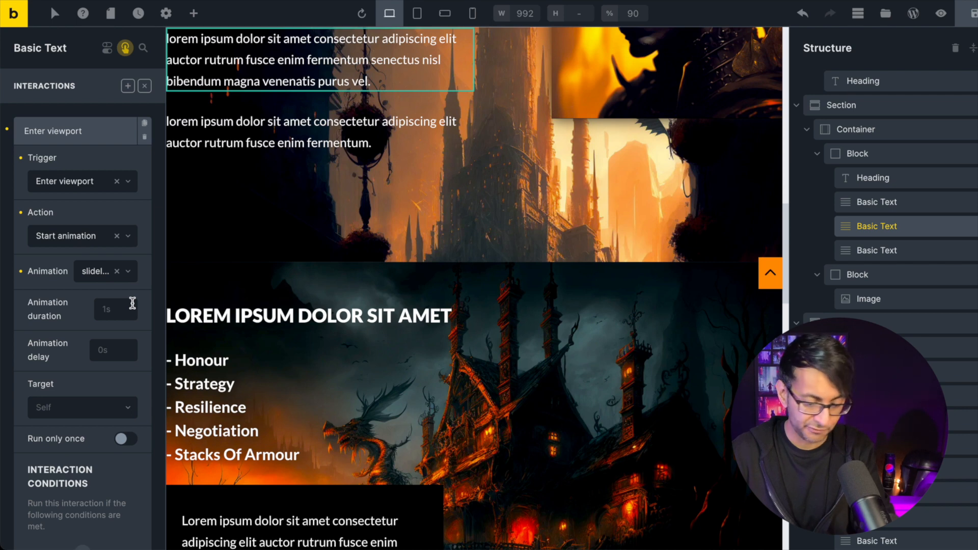
text(4s)
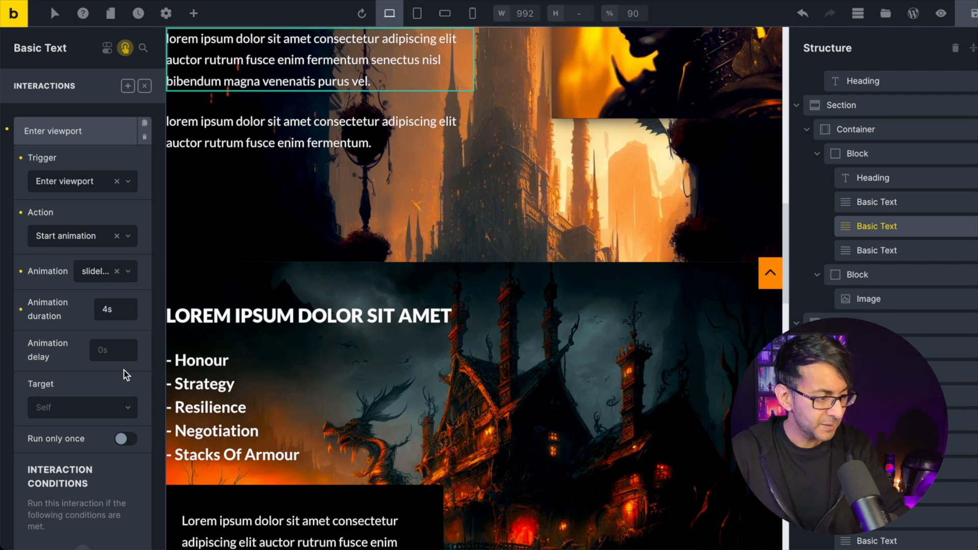
text(1s)
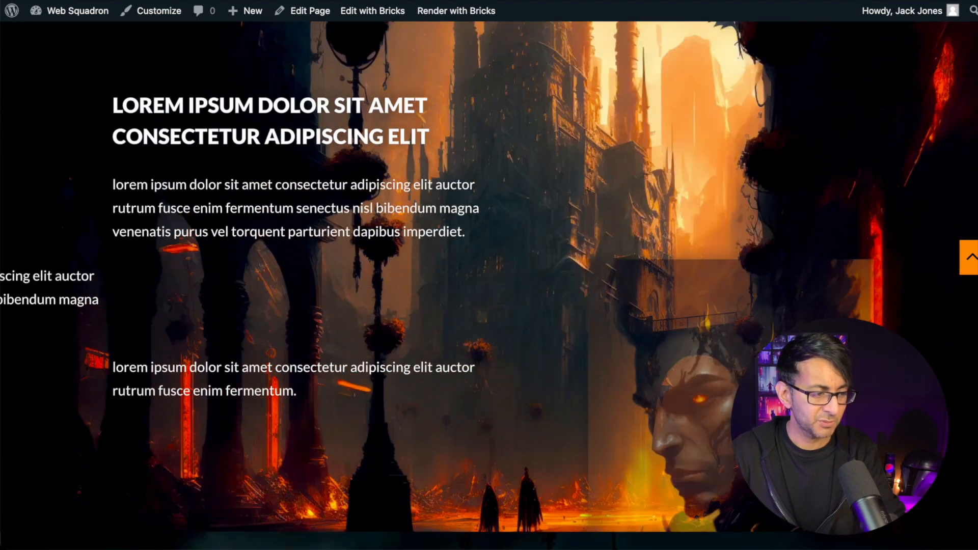
- Scroll the live page to the image section to watch the paragraph slide in, then back up
scroll(down, 3)
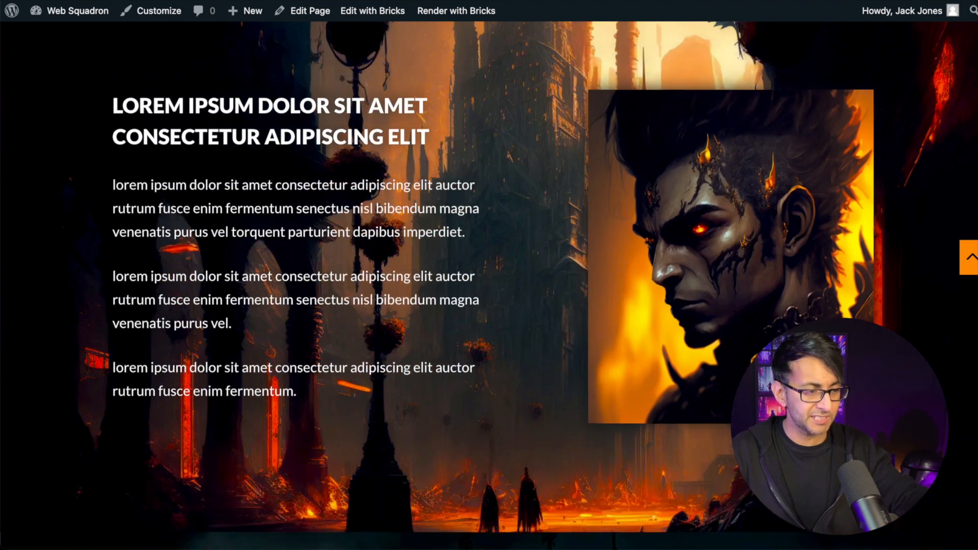
scroll(up, 3)
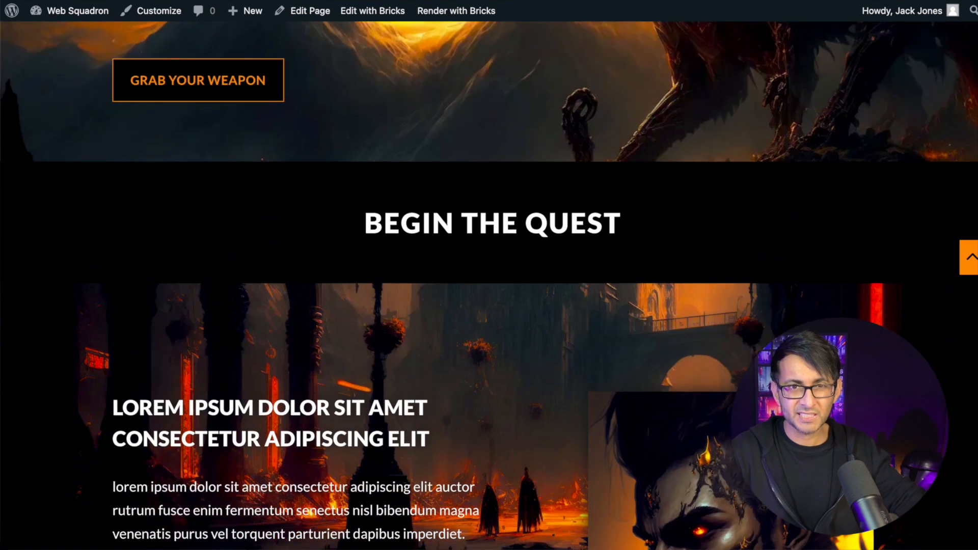